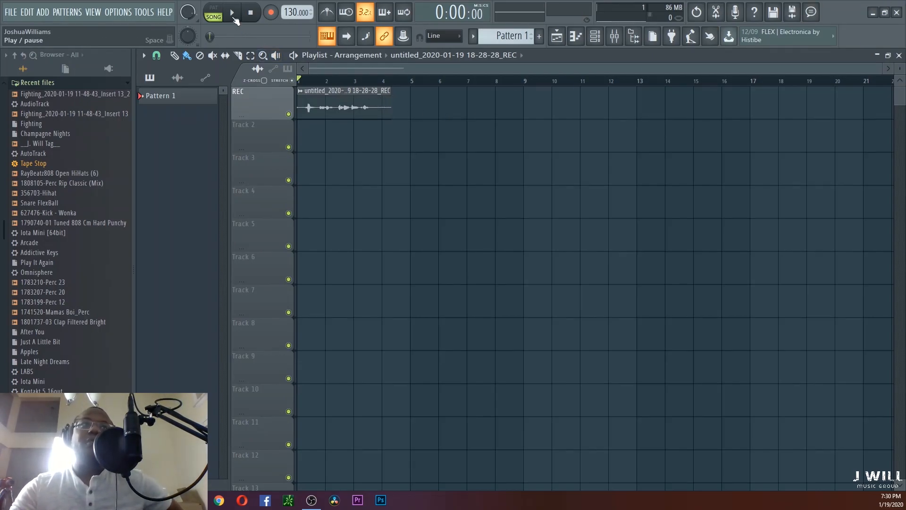
- Play back the original noisy vocal recording, then stop playback
{"action": "left_click", "coordinate": [231, 11]}
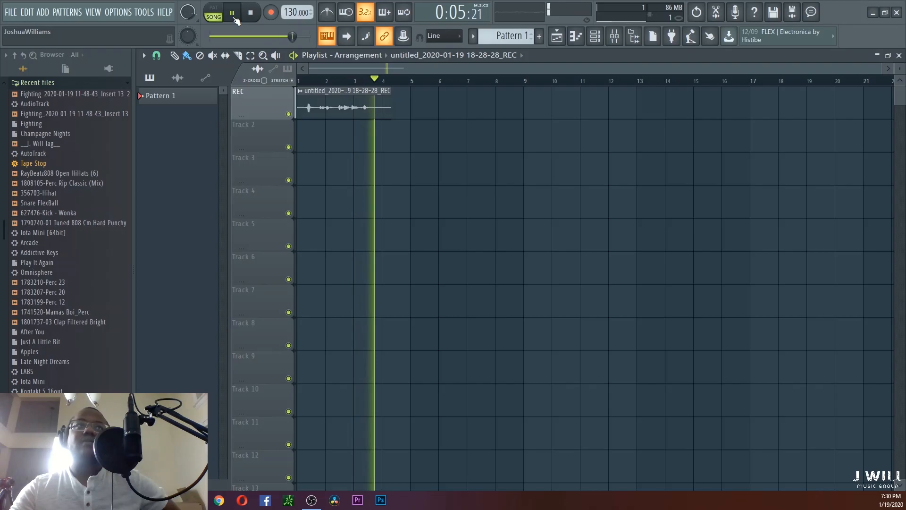
{"action": "left_click", "coordinate": [250, 11]}
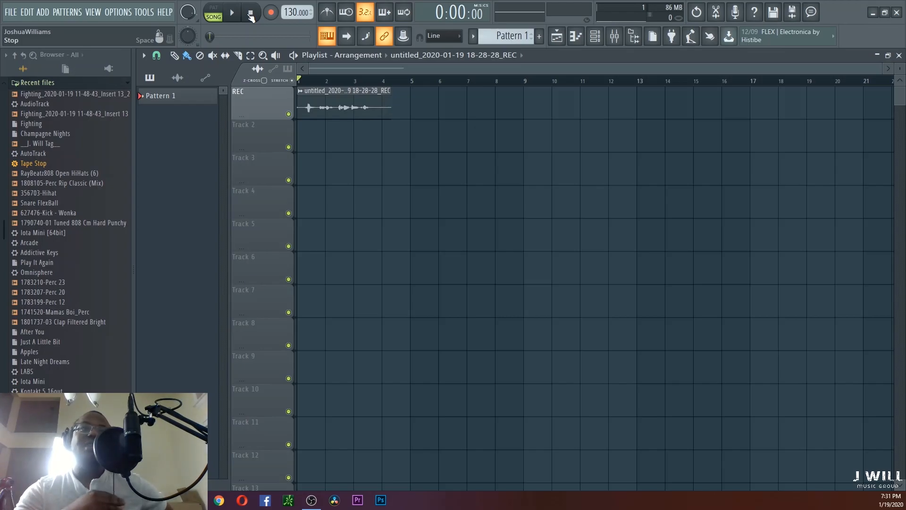
{"action": "left_click", "coordinate": [250, 12]}
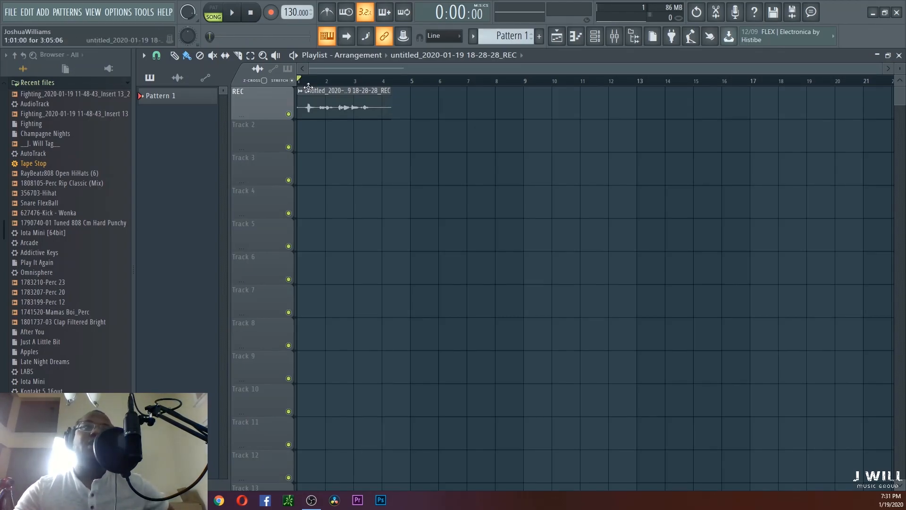
- Load the vocal clip into Edison through its Edit sample option
{"action": "right_click", "coordinate": [344, 93]}
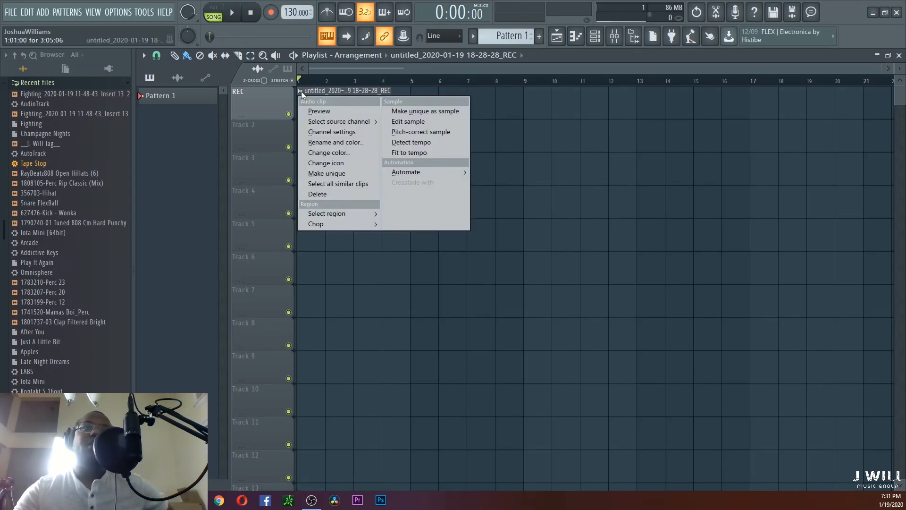
{"action": "mouse_move", "coordinate": [410, 142]}
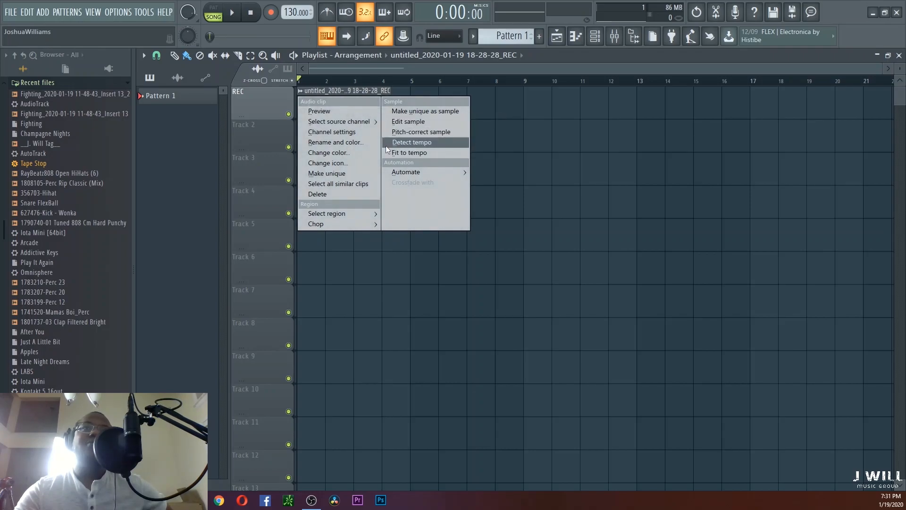
{"action": "left_click", "coordinate": [408, 121]}
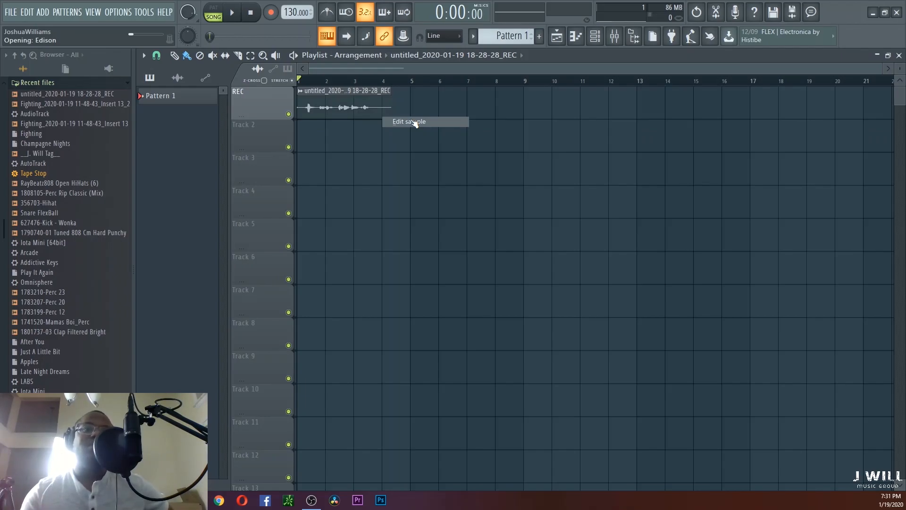
{"action": "left_click", "coordinate": [408, 121]}
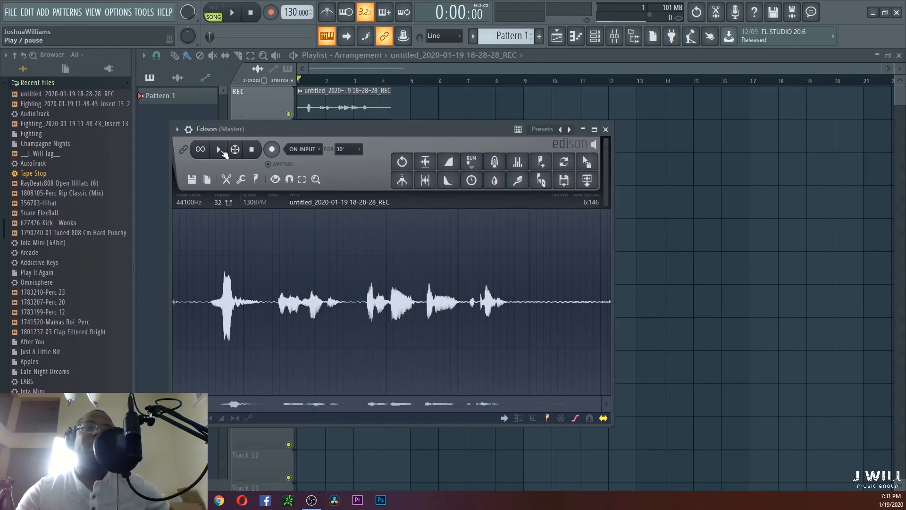
- Play the vocal sample in Edison and stop it to find the quiet stretch
{"action": "left_click", "coordinate": [219, 149]}
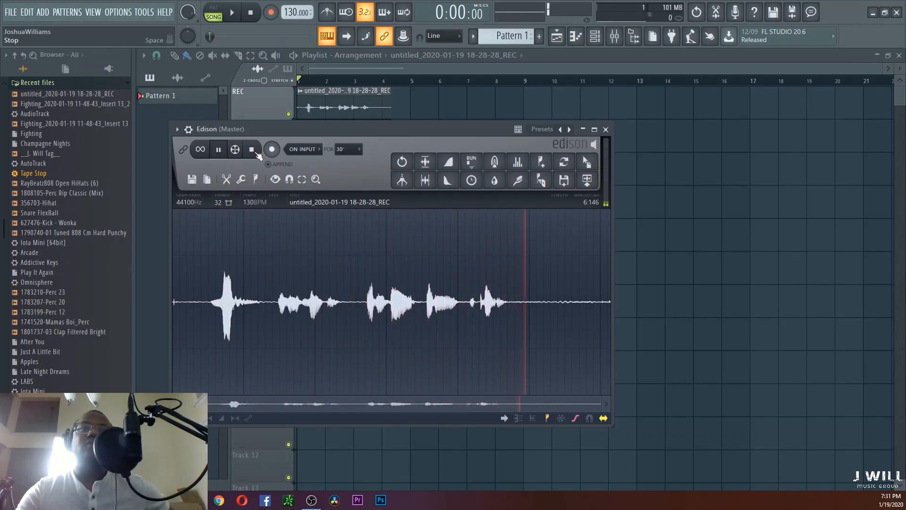
{"action": "left_click", "coordinate": [218, 149]}
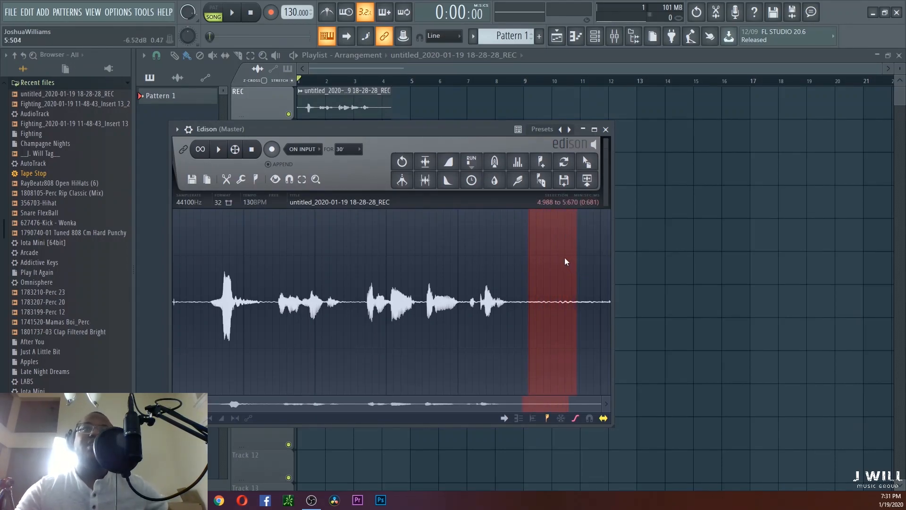
{"action": "mouse_move", "coordinate": [516, 180]}
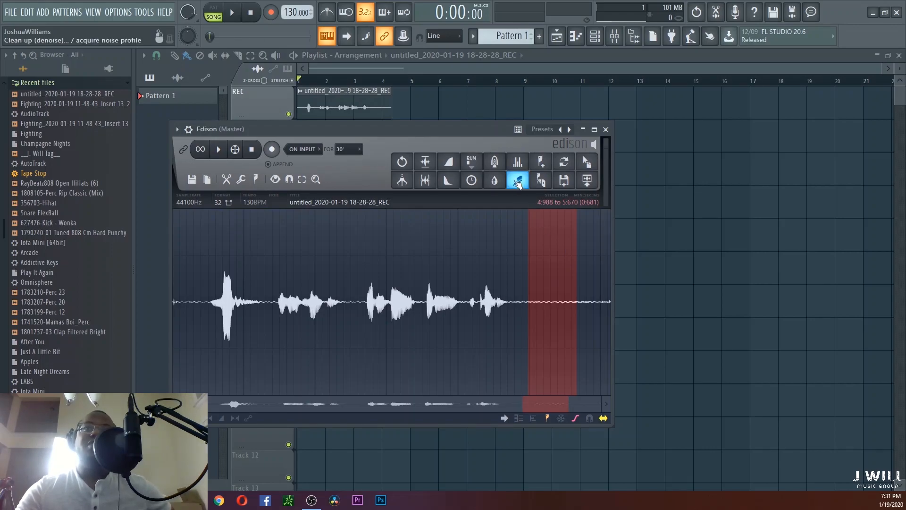
- Acquire a noise profile from the quiet stretch, then denoise the entire selected vocal
{"action": "left_click", "coordinate": [517, 180]}
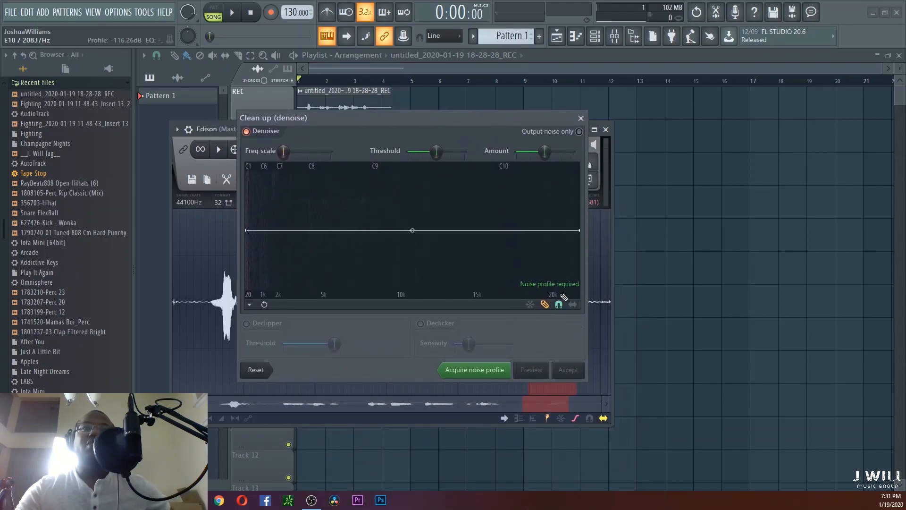
{"action": "left_click", "coordinate": [580, 118]}
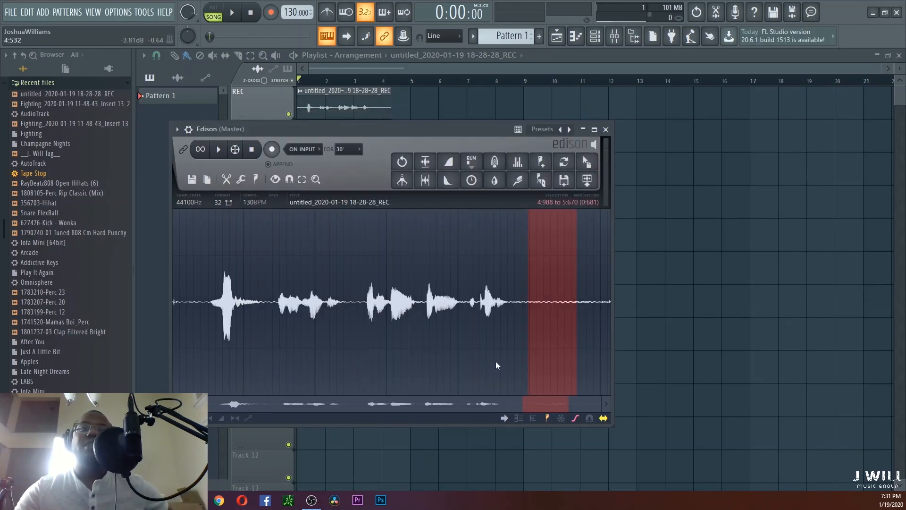
{"action": "key", "text": "ctrl+a"}
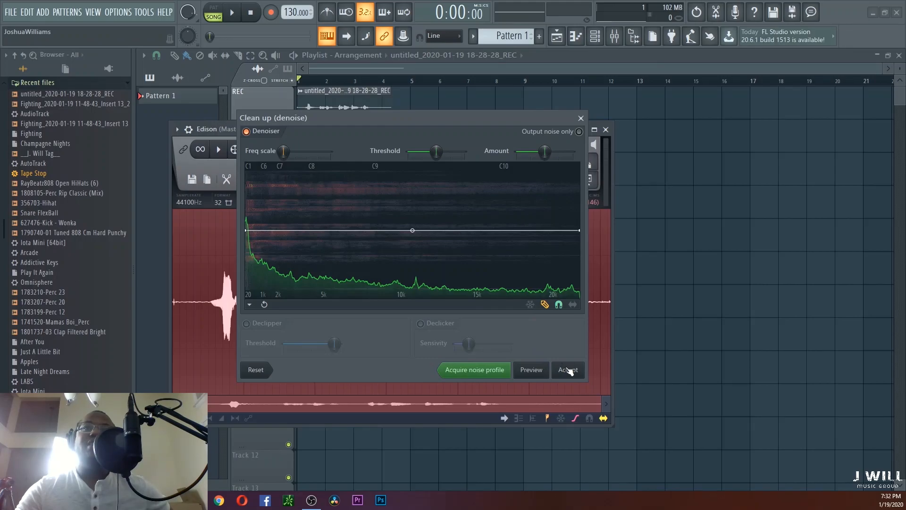
{"action": "left_click", "coordinate": [566, 369]}
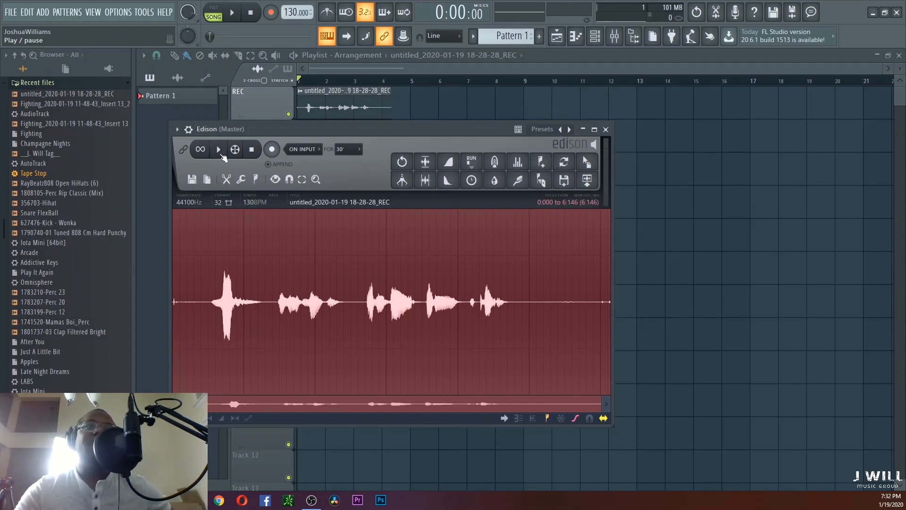
{"action": "left_click", "coordinate": [219, 149]}
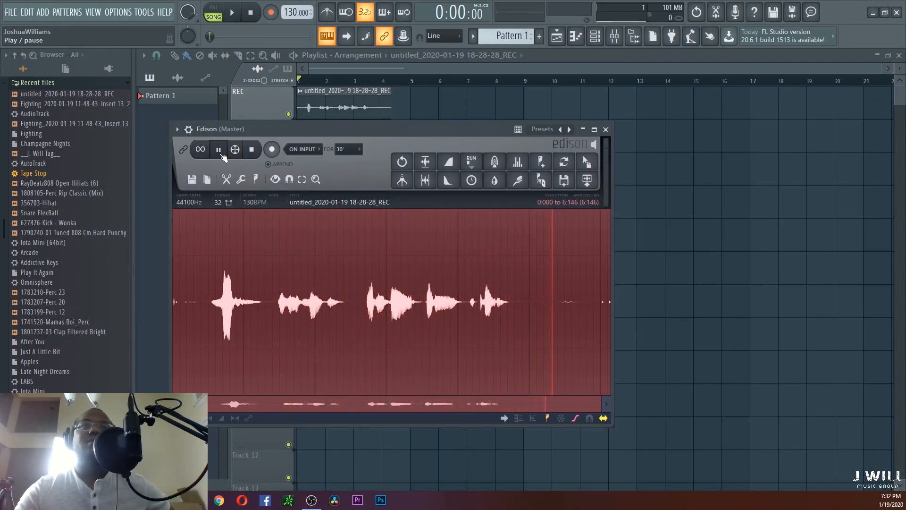
{"action": "left_click", "coordinate": [219, 149]}
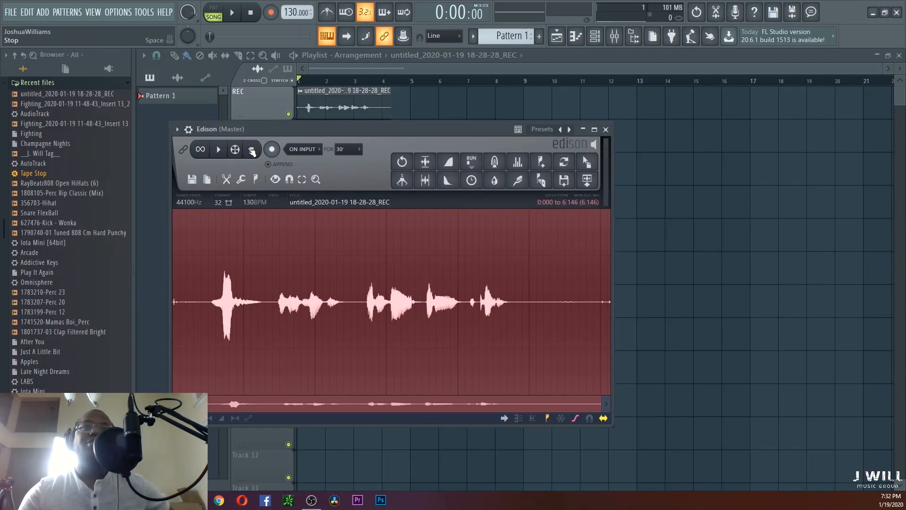
{"action": "left_click", "coordinate": [251, 149]}
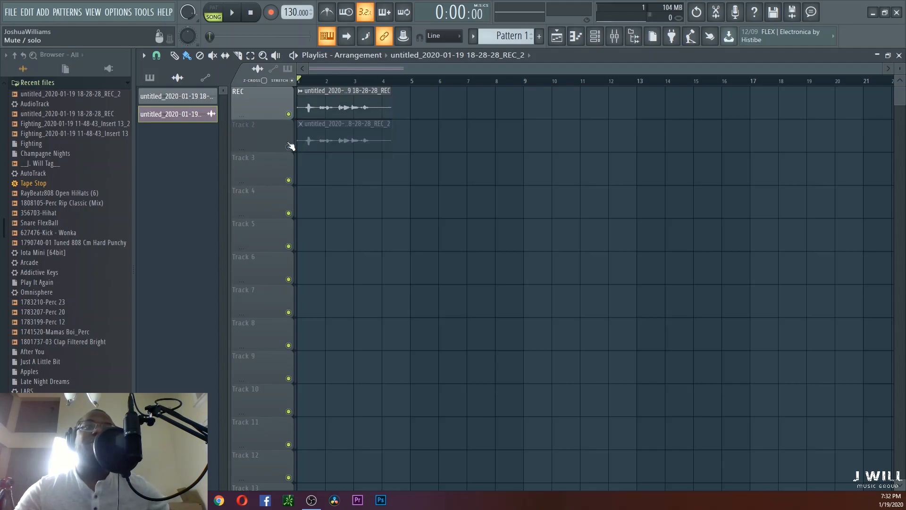
- Play back the Playlist arrangement with the denoised clip, then stop playback
{"action": "left_click", "coordinate": [231, 12]}
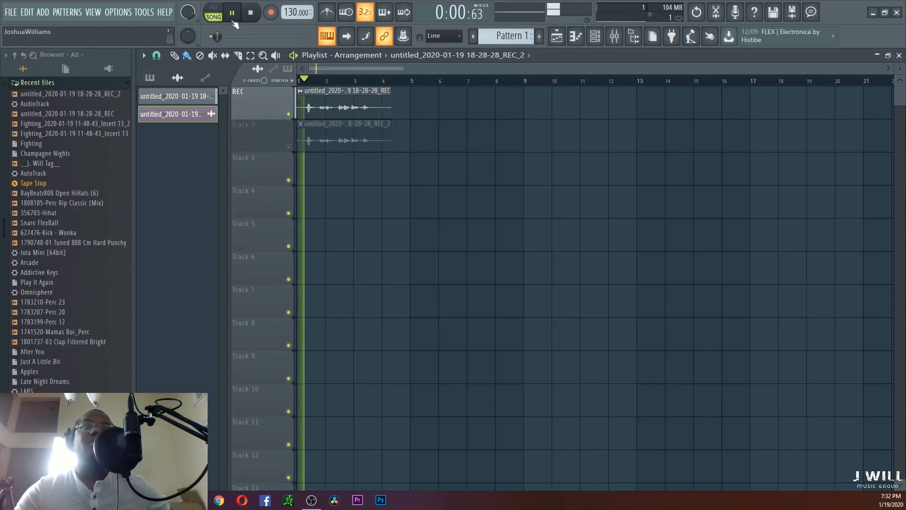
{"action": "left_click", "coordinate": [231, 11]}
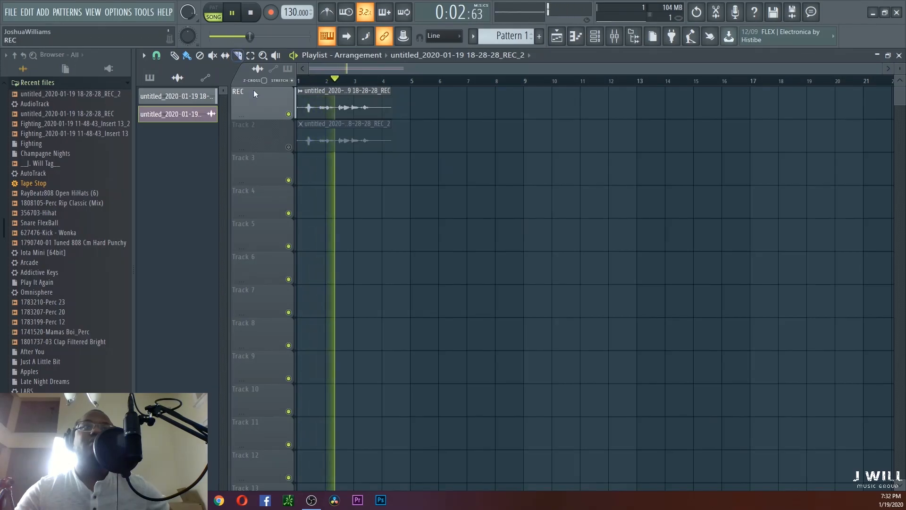
{"action": "left_click", "coordinate": [250, 12]}
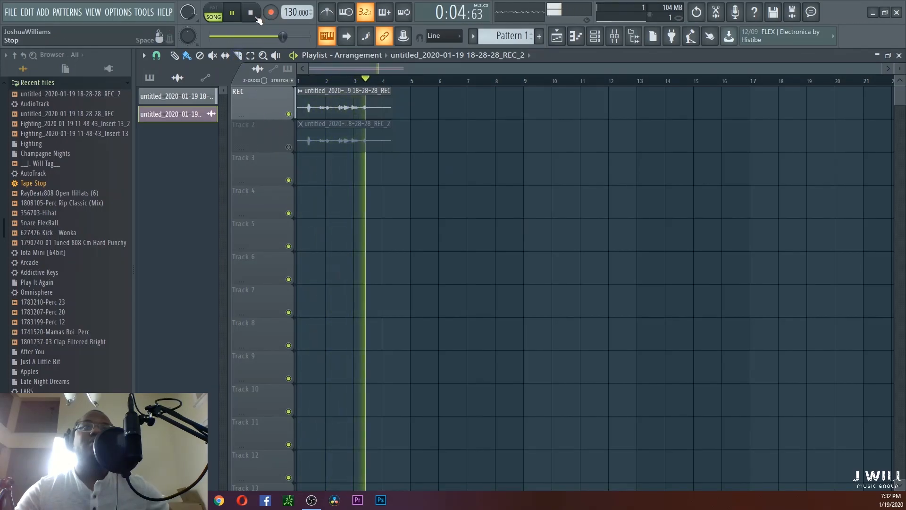
{"action": "left_click", "coordinate": [250, 12]}
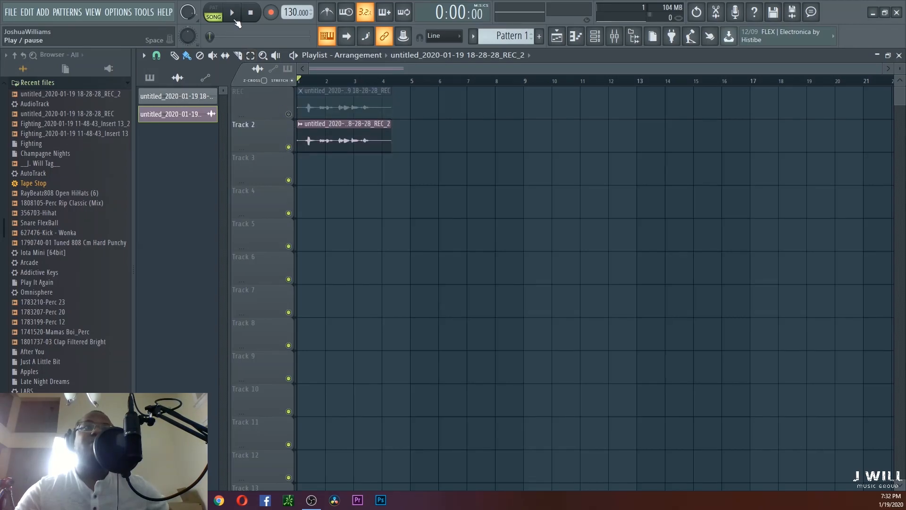
{"action": "left_click", "coordinate": [232, 12]}
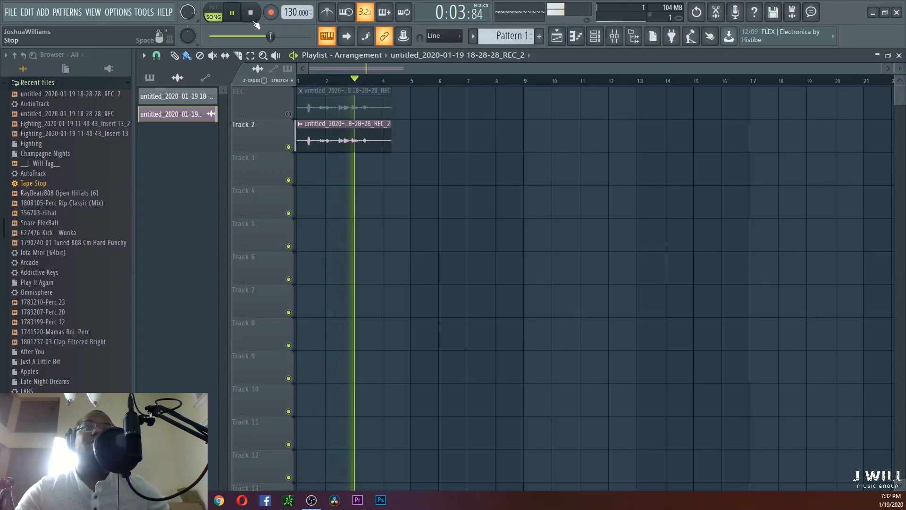
{"action": "left_click", "coordinate": [250, 12]}
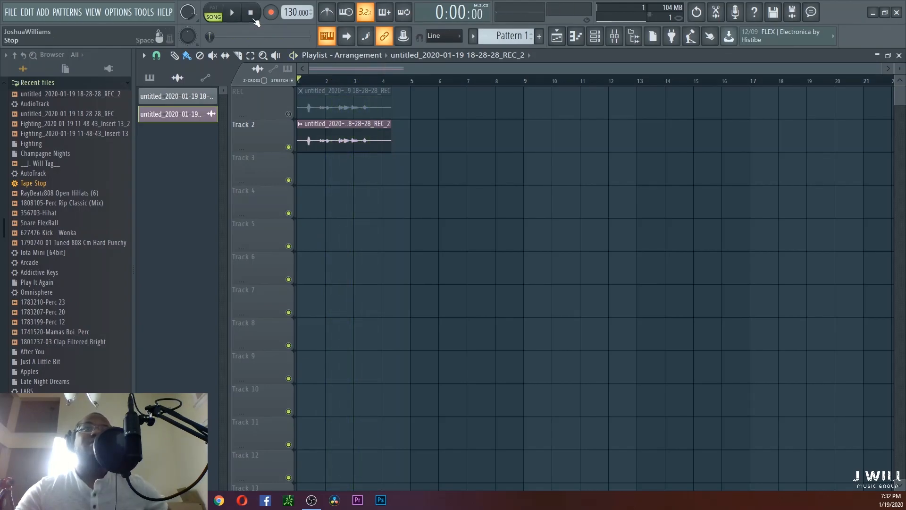